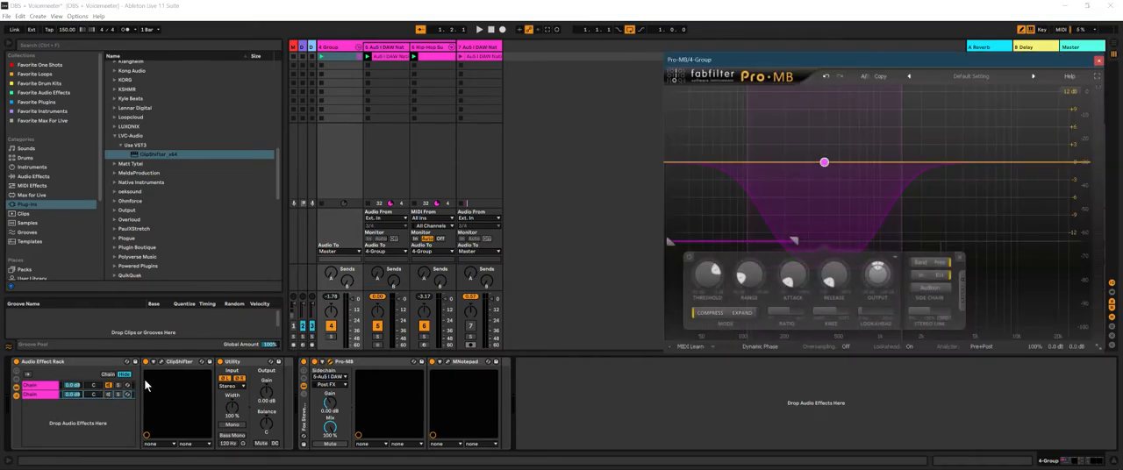
Show the ClipShifter clipper window in front of the Pro-MB multiband compressor
left_click(179, 361)
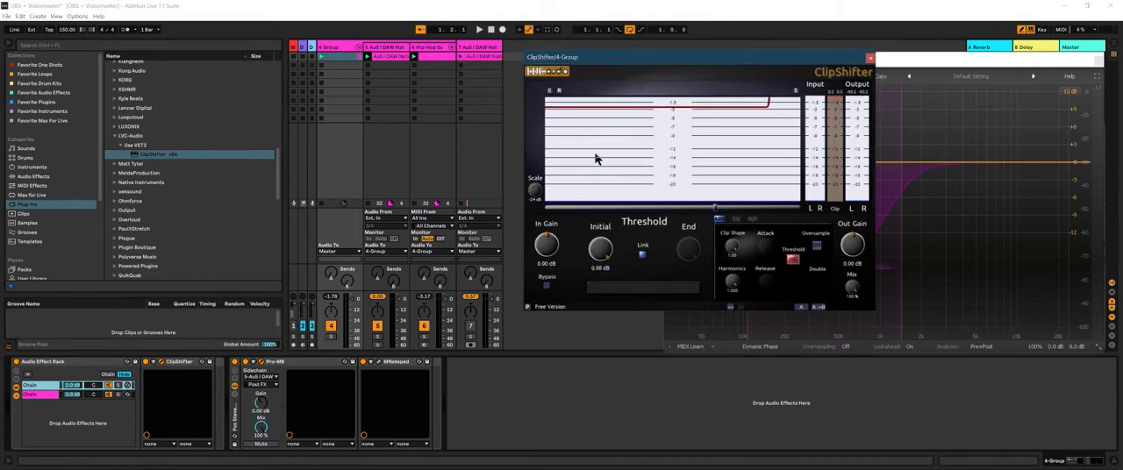
Start playback to watch the kick and sub clip in ClipShifter, then show the oscilloscope track
left_click(479, 28)
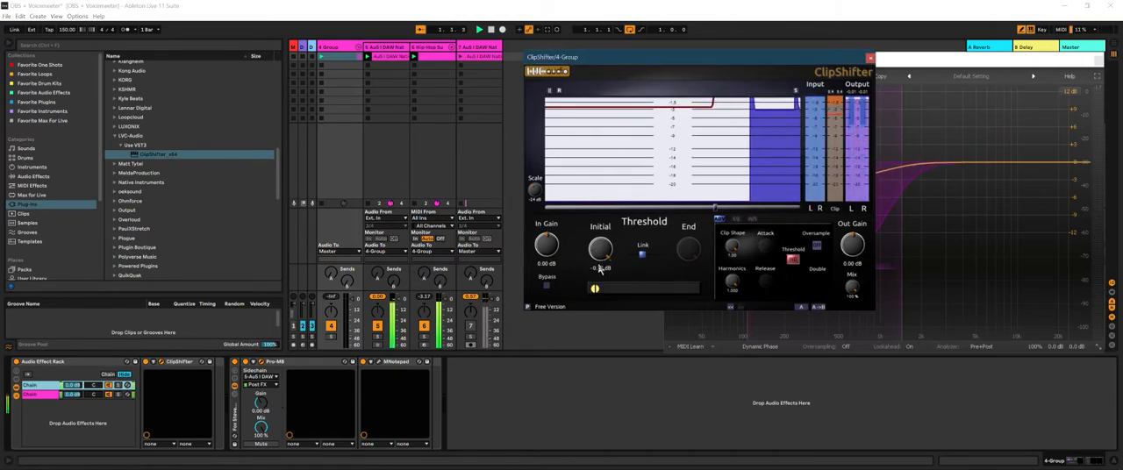
left_click_drag(600, 245, 604, 260)
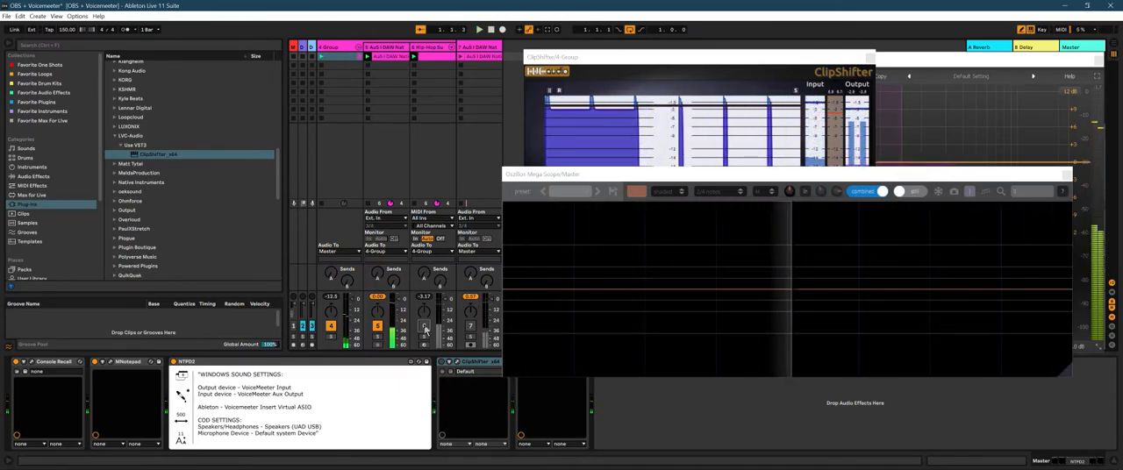
Stop playback and bring the oscilloscope window in front of ClipShifter and Pro-MB
left_click(479, 28)
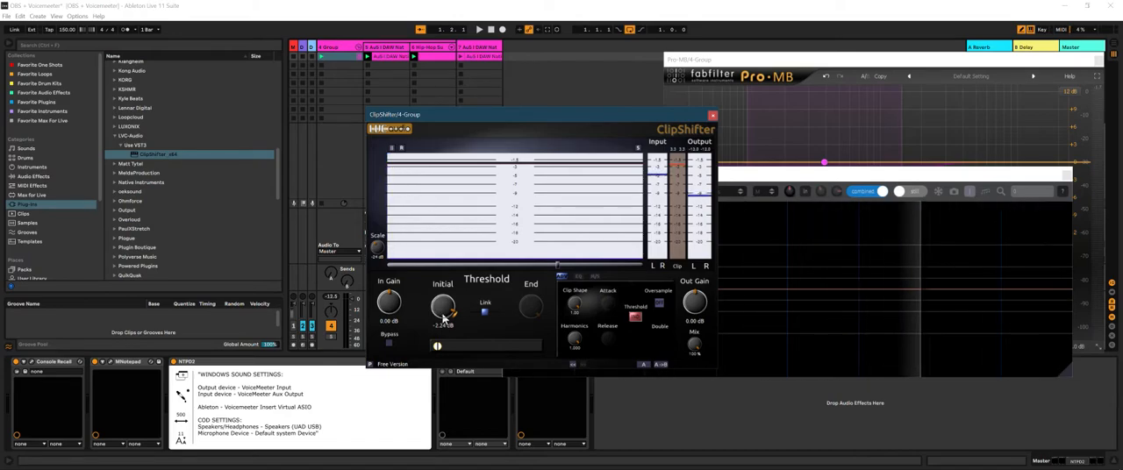
left_click_drag(442, 307, 443, 319)
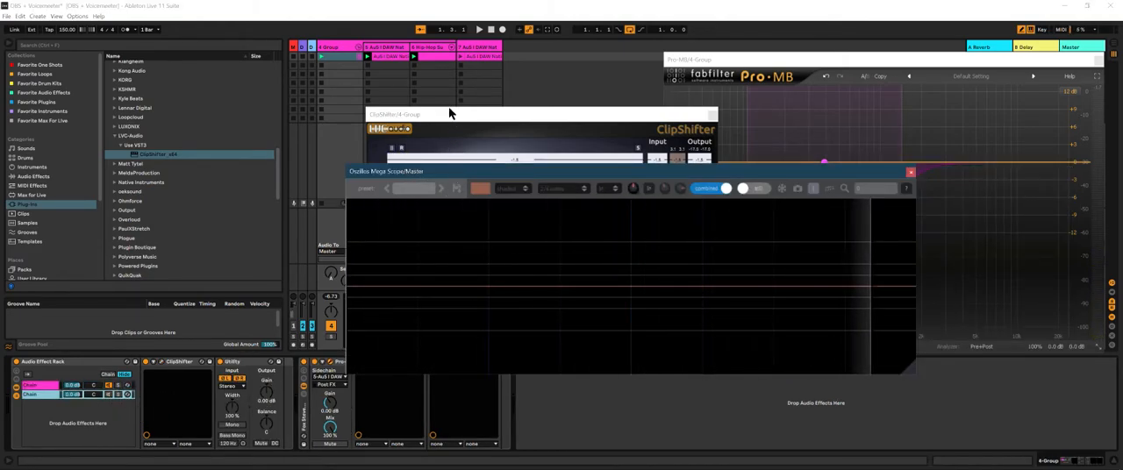
Play the kick and sub through the clipper again, then show another track's utility rack
left_click(480, 28)
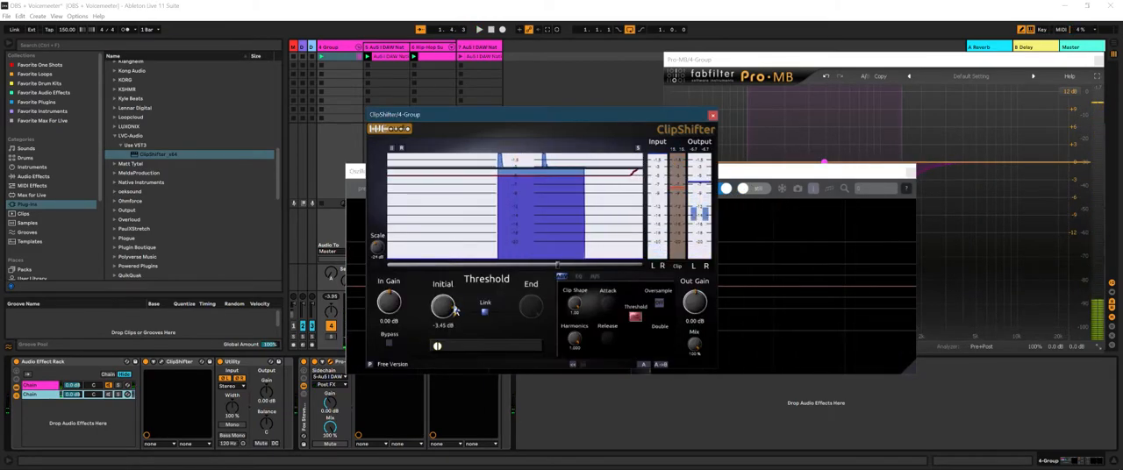
left_click_drag(442, 307, 442, 316)
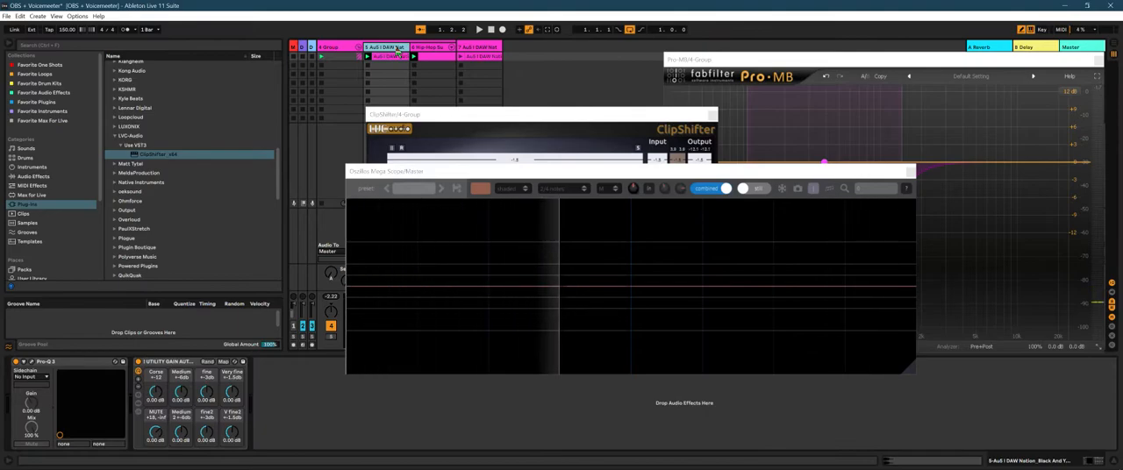
Watch the oscilloscope's live waveform while the kick/sub chain plays through Pro-MB and ClipShifter
left_click(430, 48)
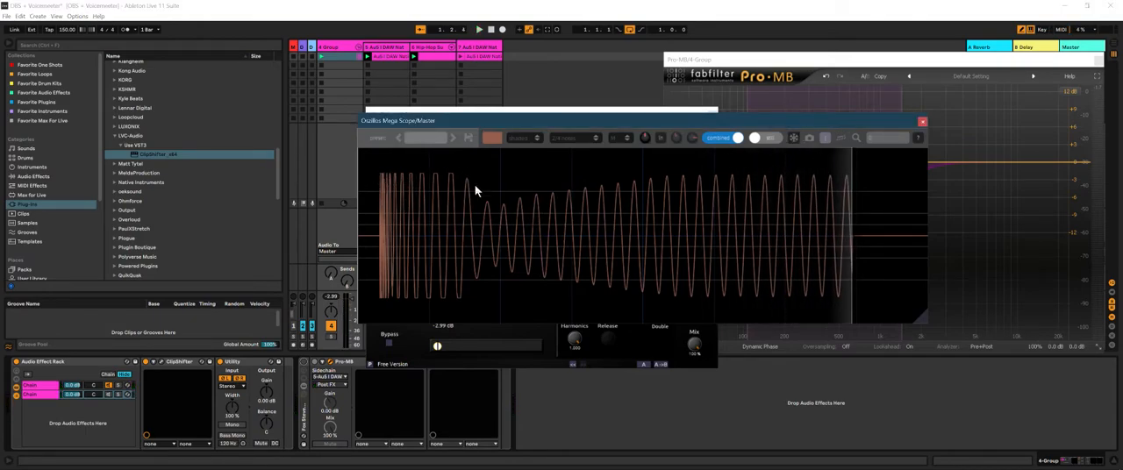
mouse_move(456, 309)
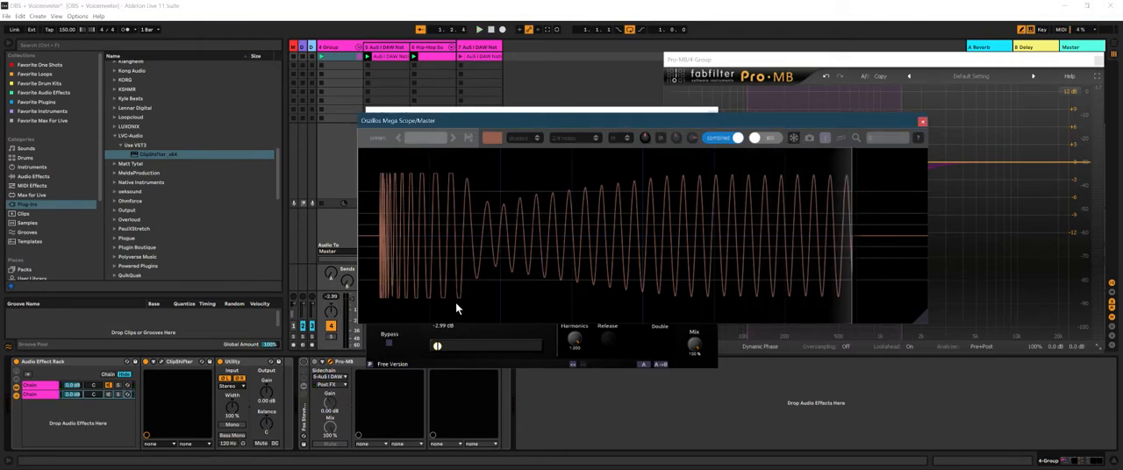
mouse_move(744, 298)
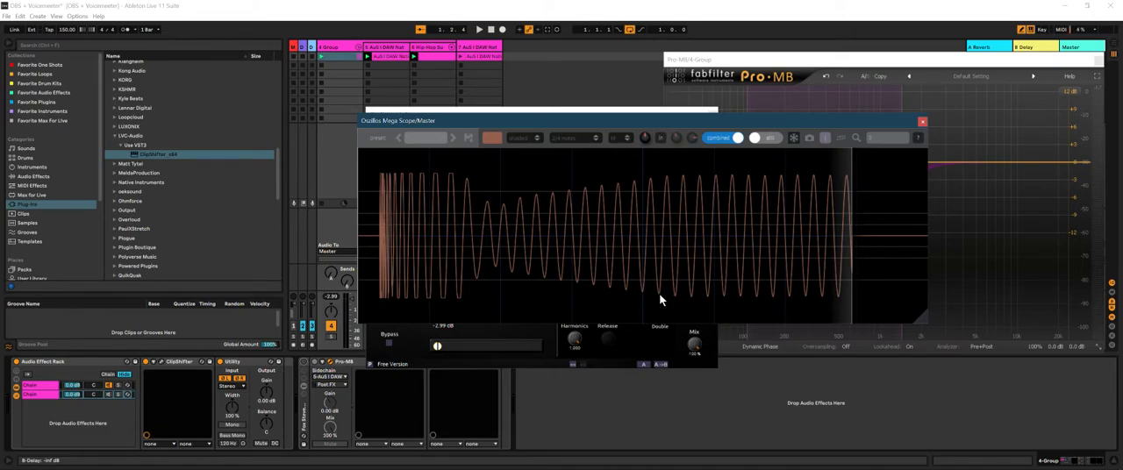
mouse_move(614, 398)
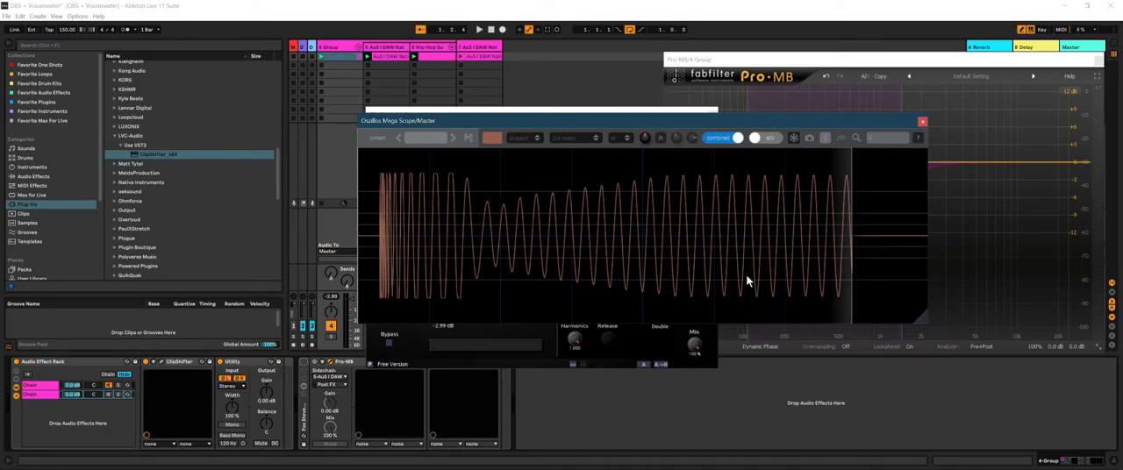
mouse_move(695, 377)
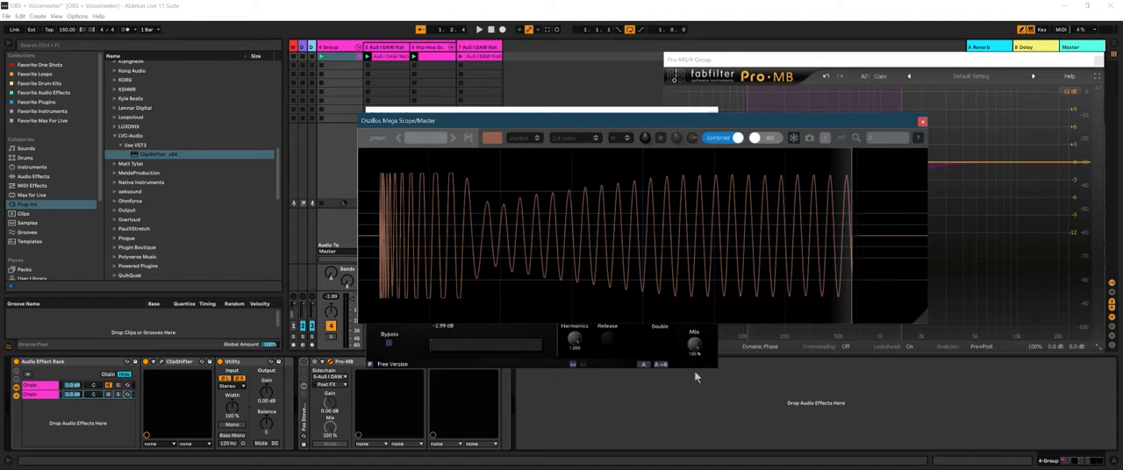
mouse_move(383, 302)
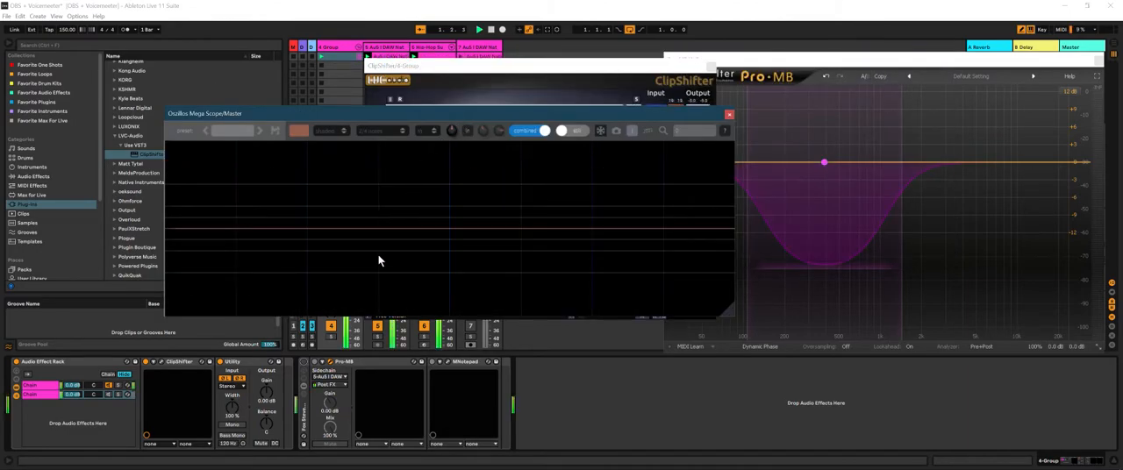
mouse_move(363, 281)
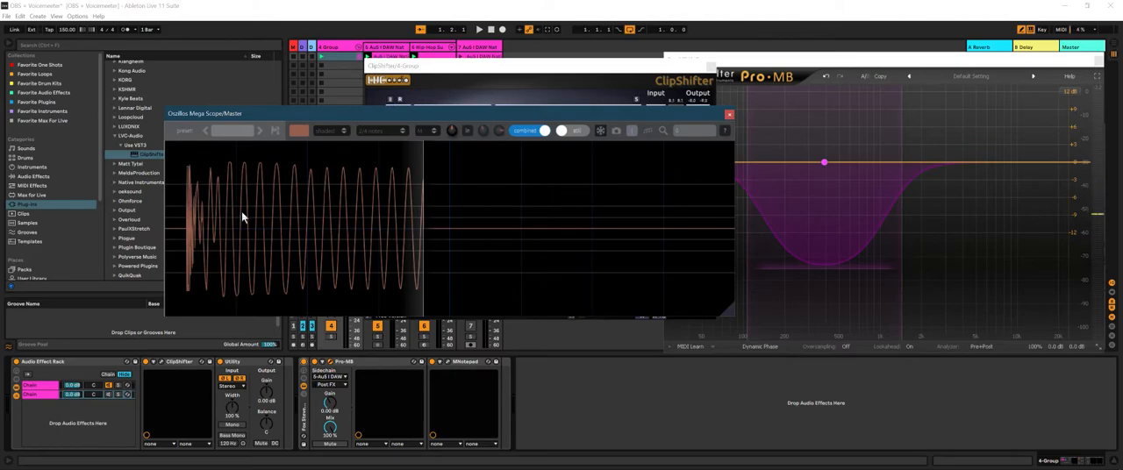
mouse_move(200, 179)
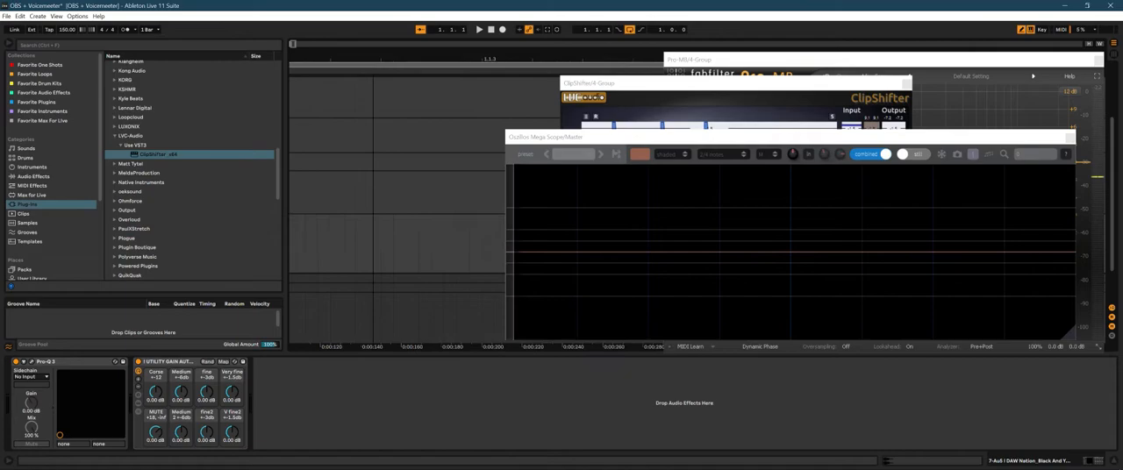
Bring ClipShifter's Output meters and Out Gain into view beside the oscilloscope
left_click(479, 28)
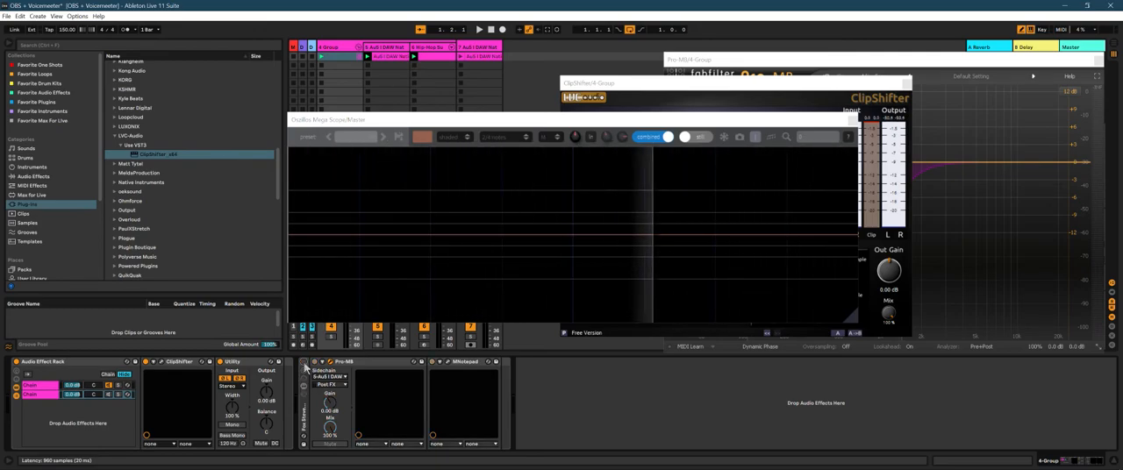
Audition the clipped kick and sub once more, then stop the OBS screen recording
left_click(479, 29)
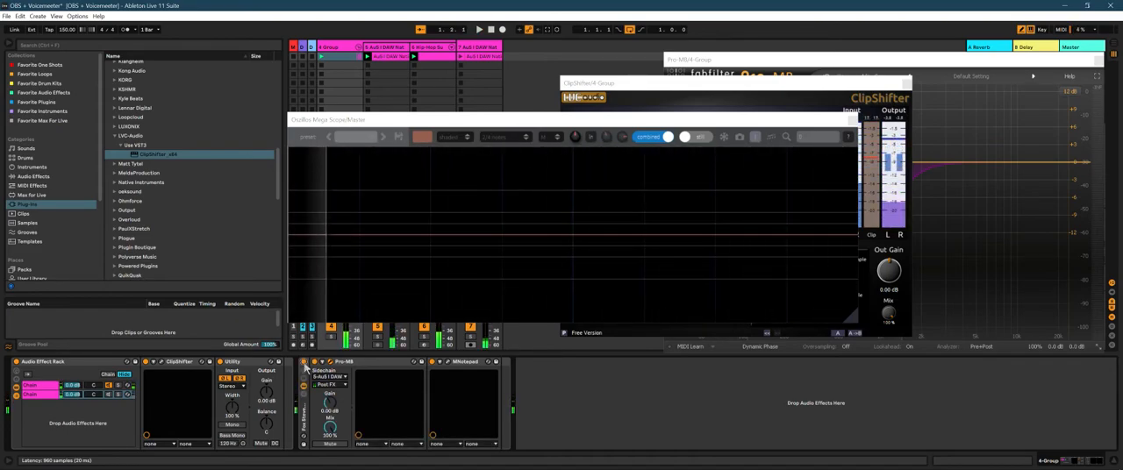
left_click(479, 28)
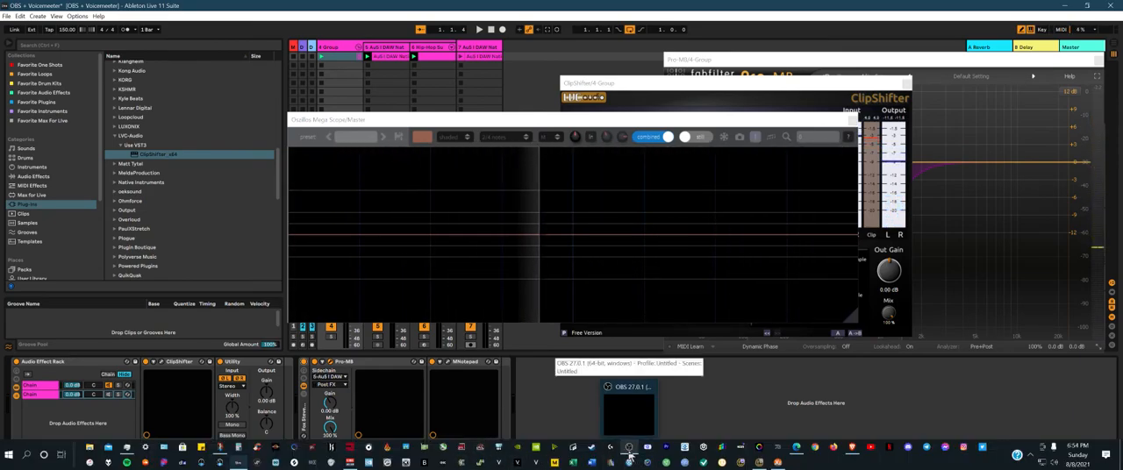
left_click(628, 449)
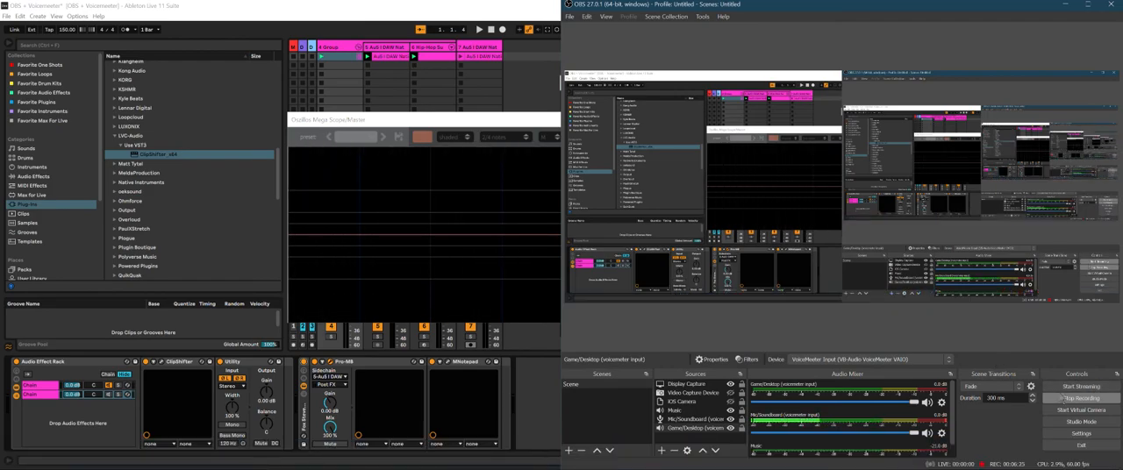
left_click(1081, 398)
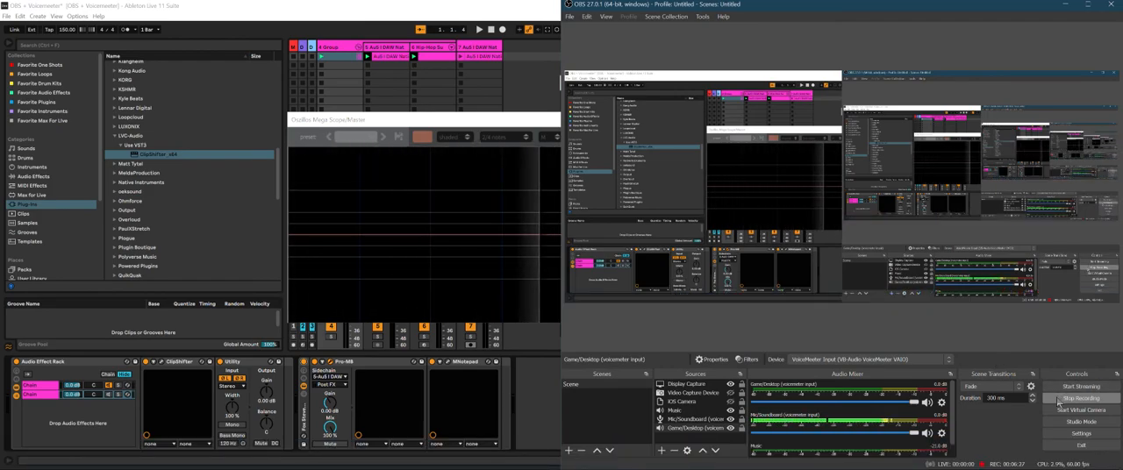